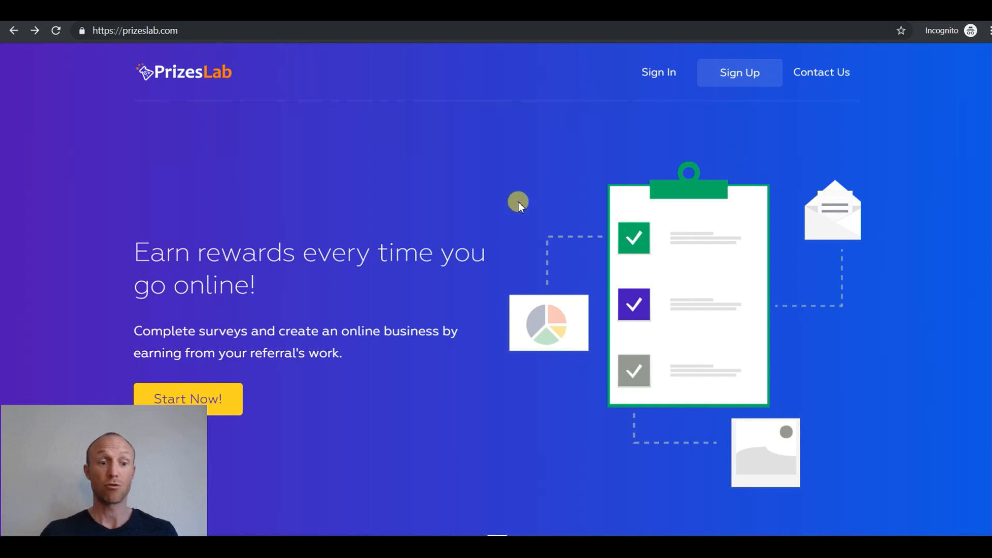
pyautogui.moveTo(300, 242)
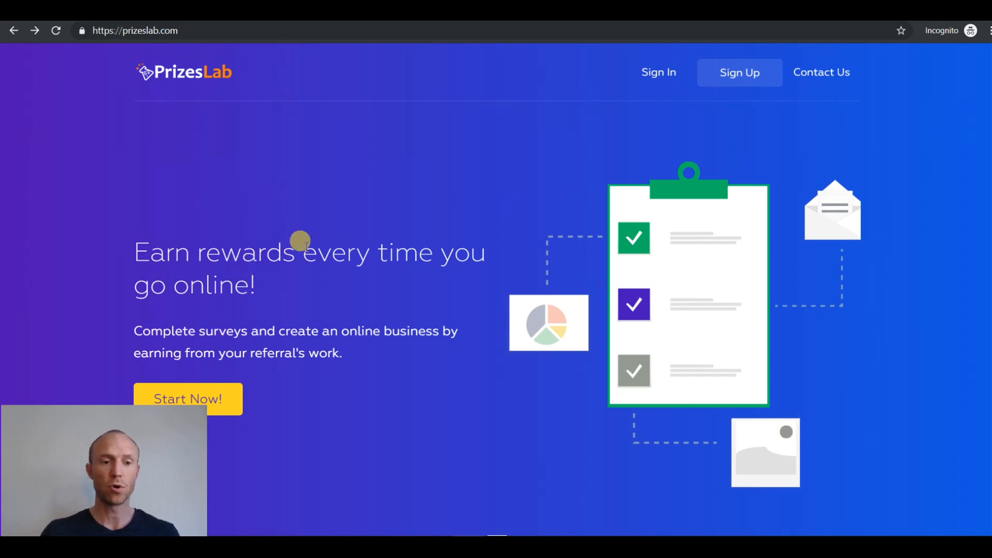
pyautogui.moveTo(197, 330)
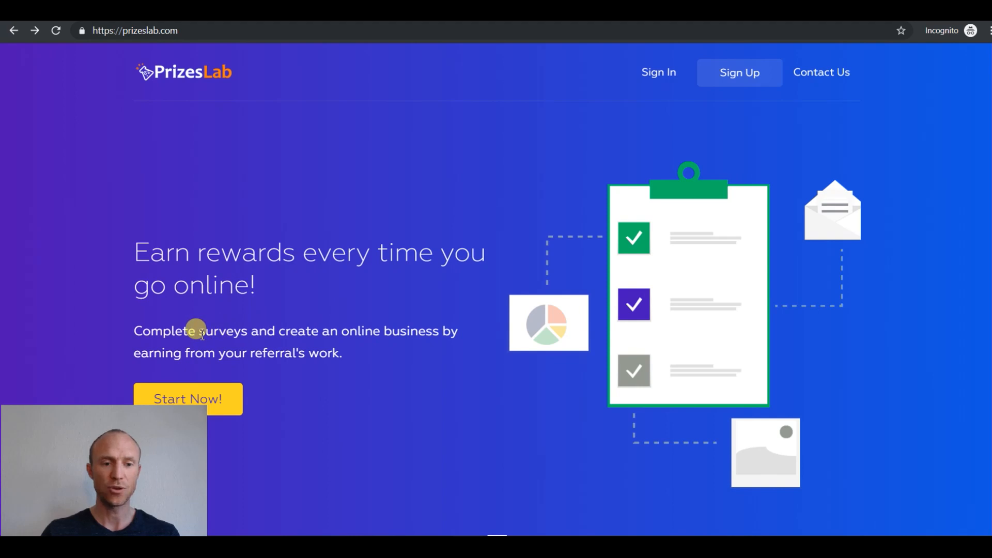
pyautogui.moveTo(283, 323)
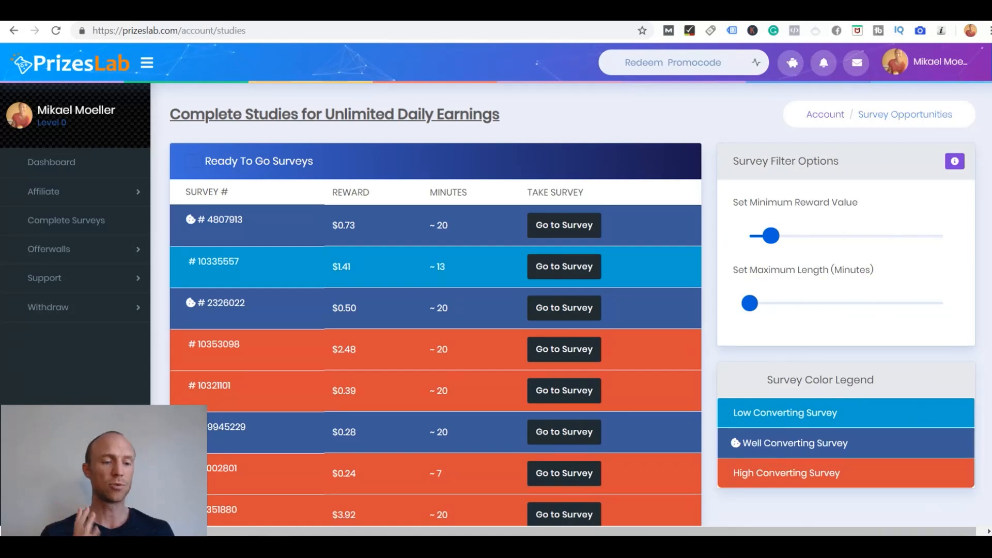
pyautogui.moveTo(71, 201)
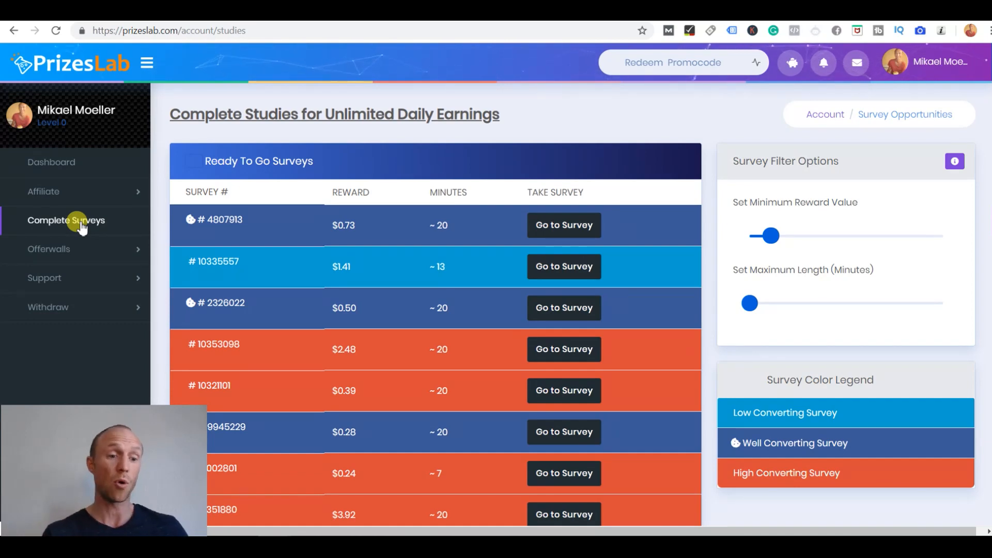
pyautogui.moveTo(133, 246)
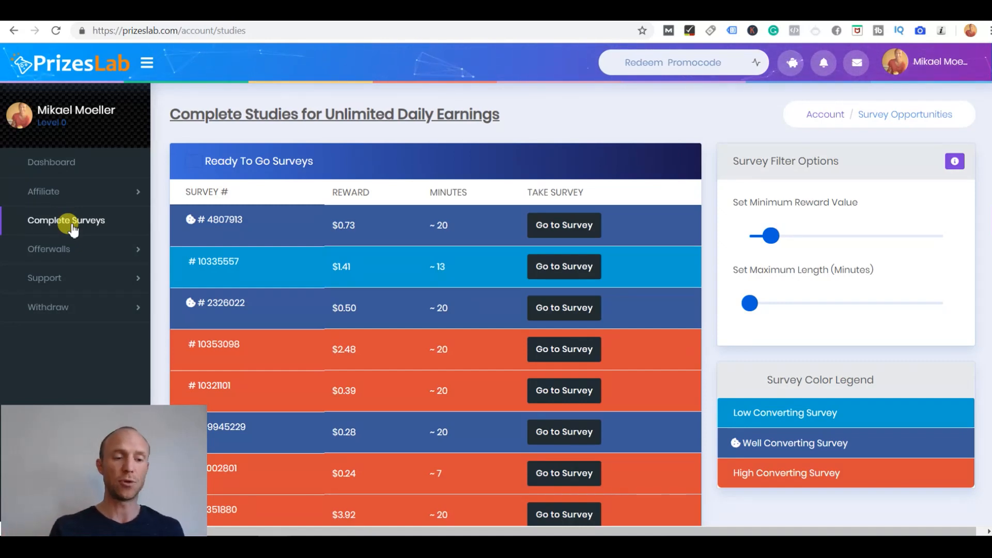
pyautogui.moveTo(67, 255)
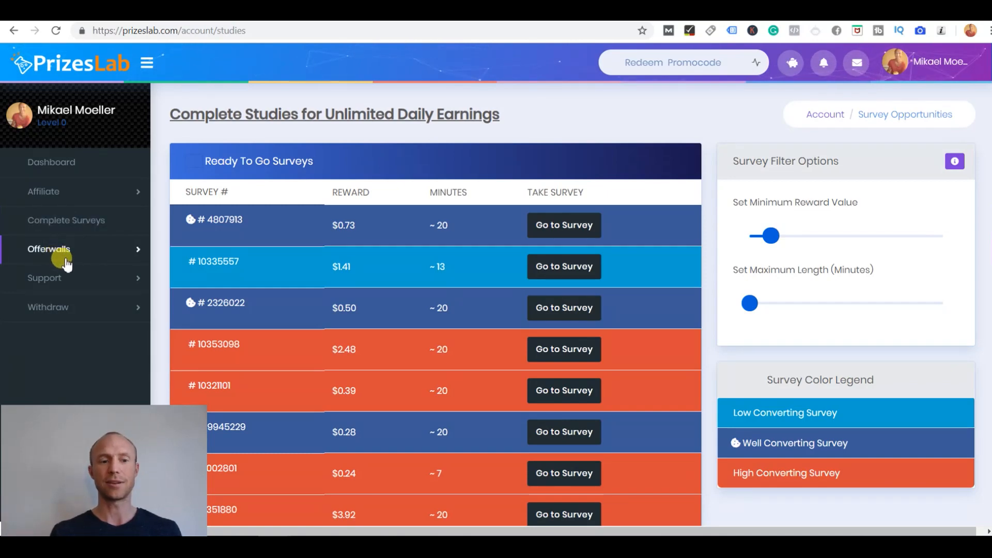
pyautogui.moveTo(158, 328)
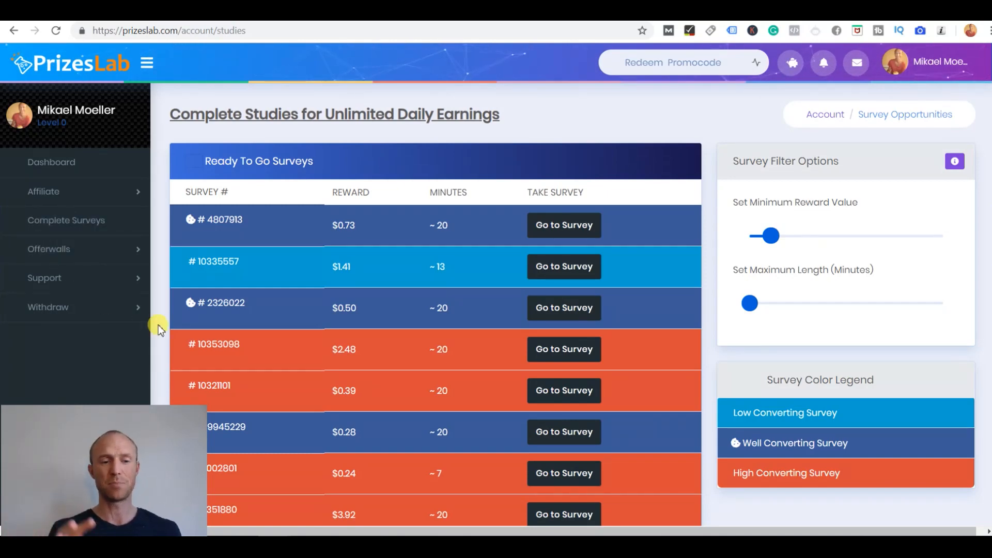
pyautogui.moveTo(339, 253)
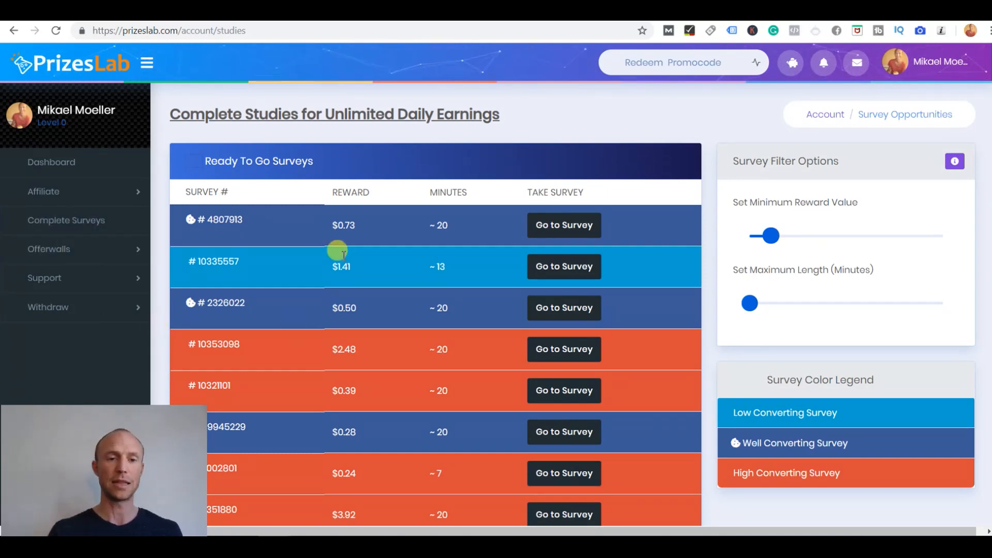
pyautogui.moveTo(353, 215)
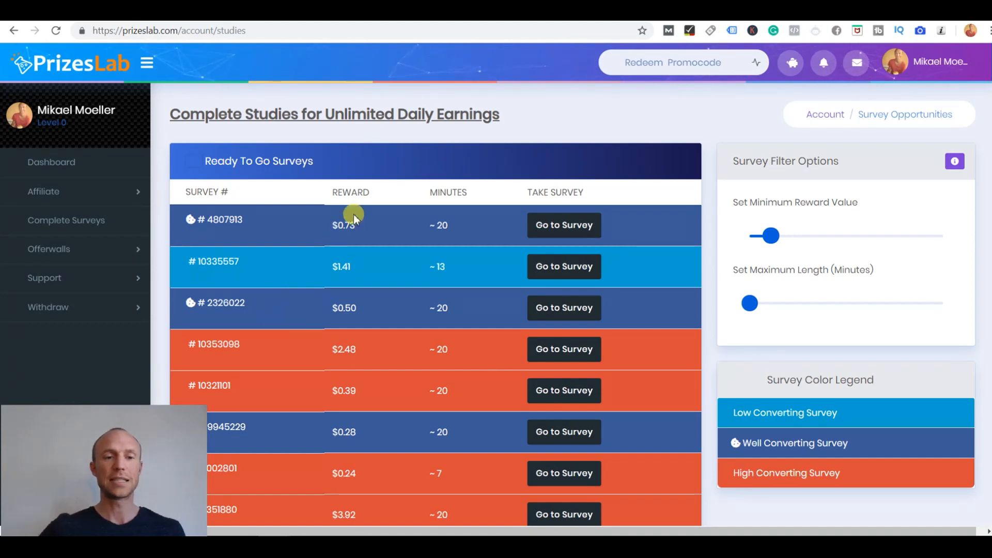
# Expand the Offerwalls sidebar menu and select the AdClickWall offerwall
pyautogui.scroll(-3)
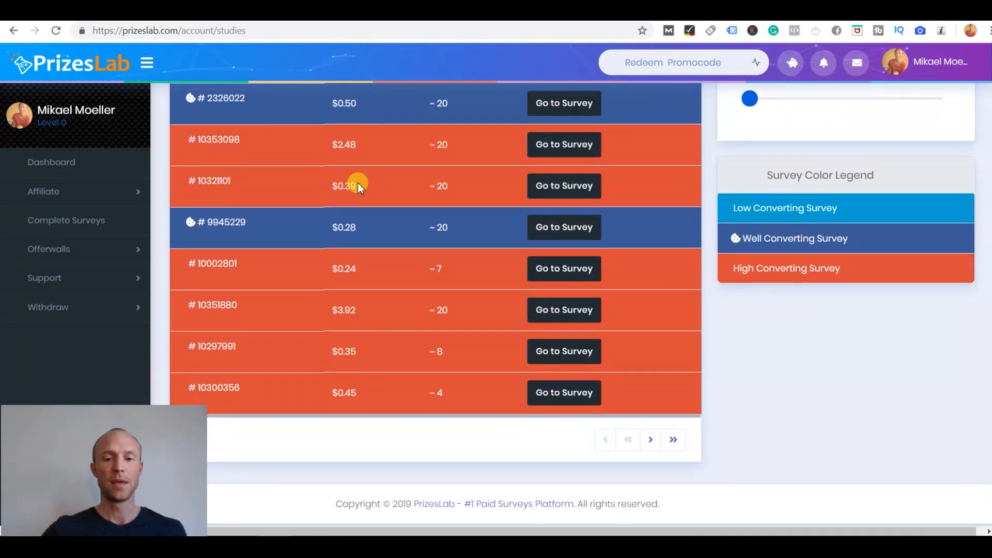
pyautogui.moveTo(650, 440)
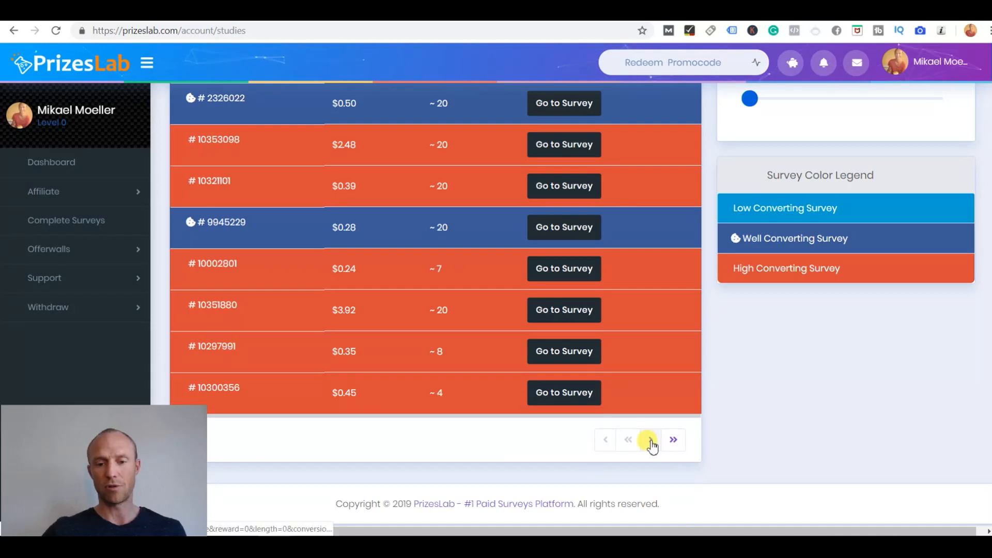
pyautogui.scroll(3)
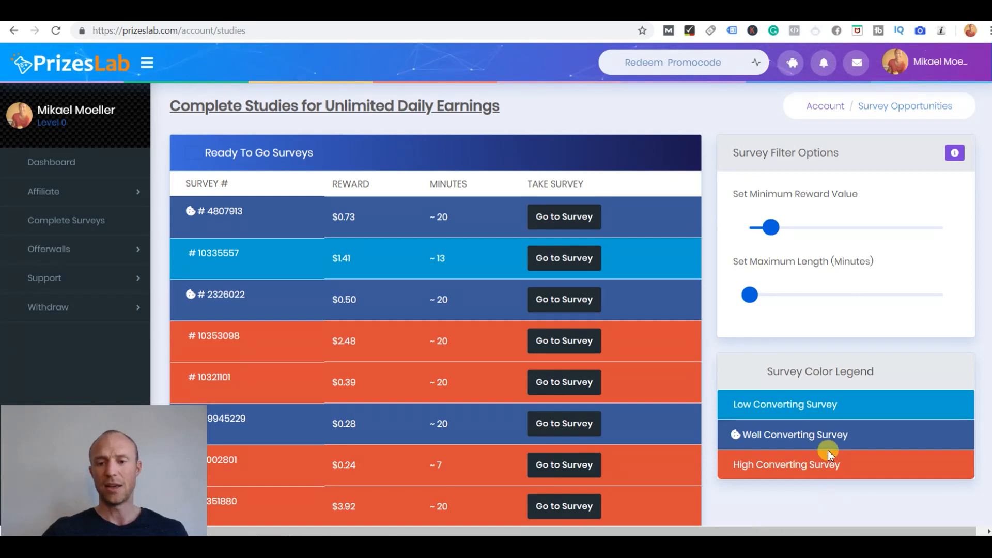
pyautogui.moveTo(803, 445)
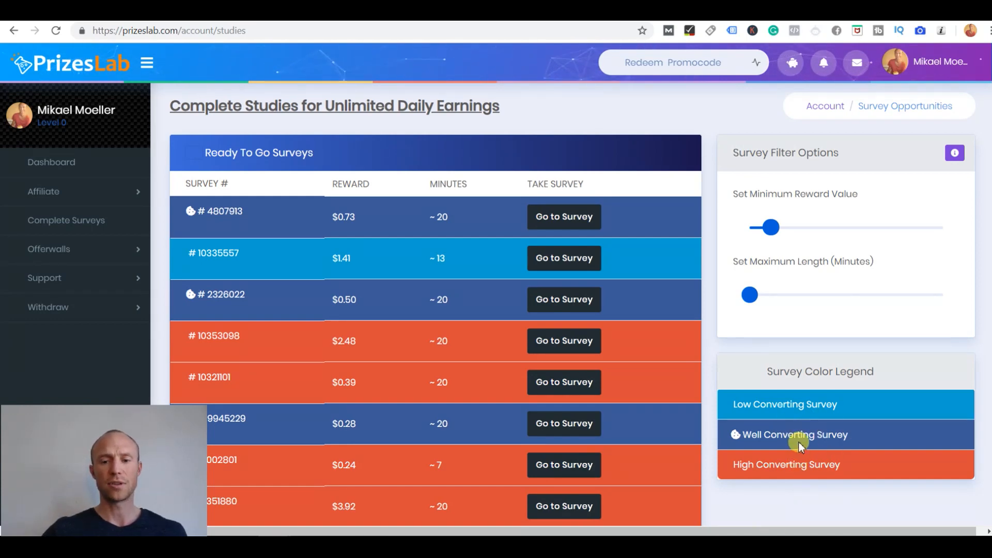
pyautogui.moveTo(371, 357)
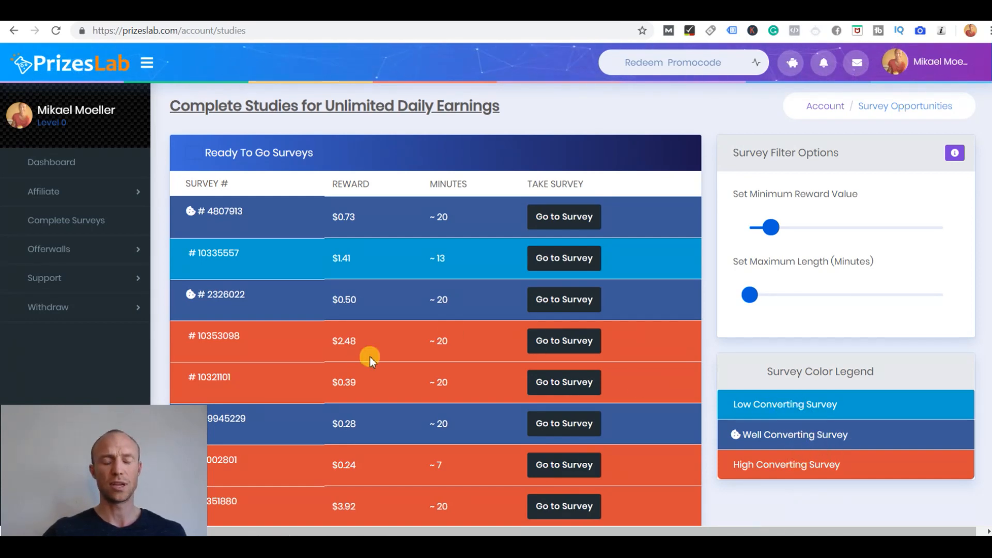
pyautogui.moveTo(706, 404)
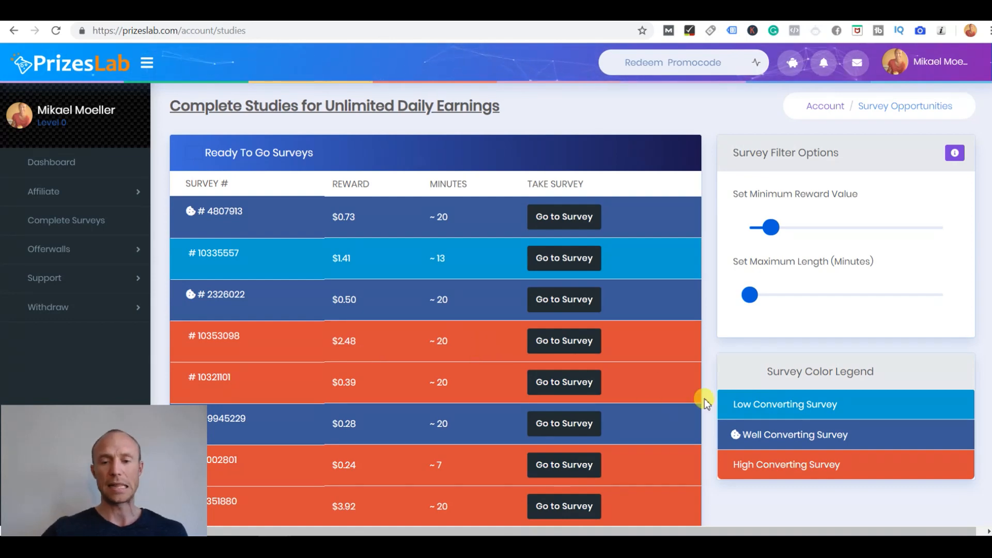
pyautogui.moveTo(837, 366)
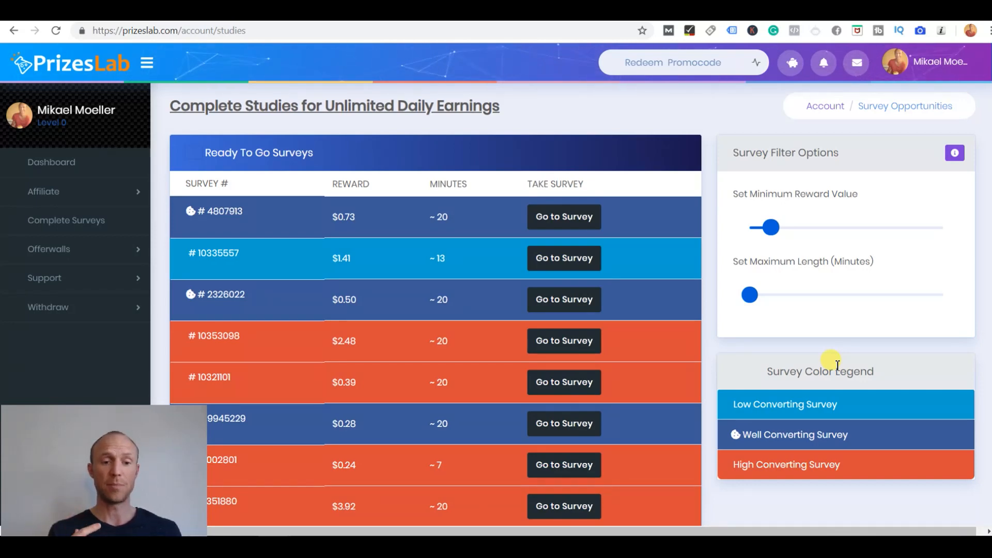
pyautogui.moveTo(770, 425)
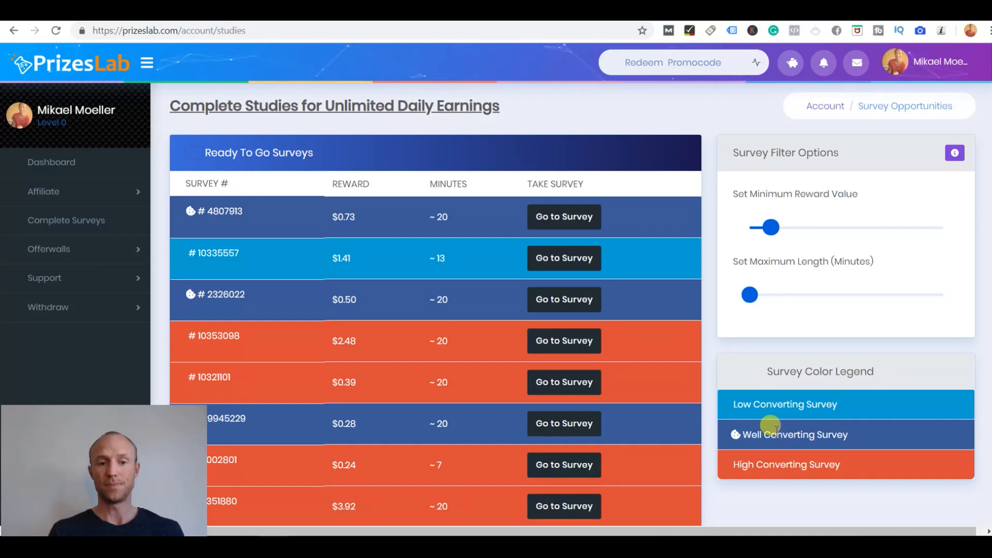
pyautogui.moveTo(744, 355)
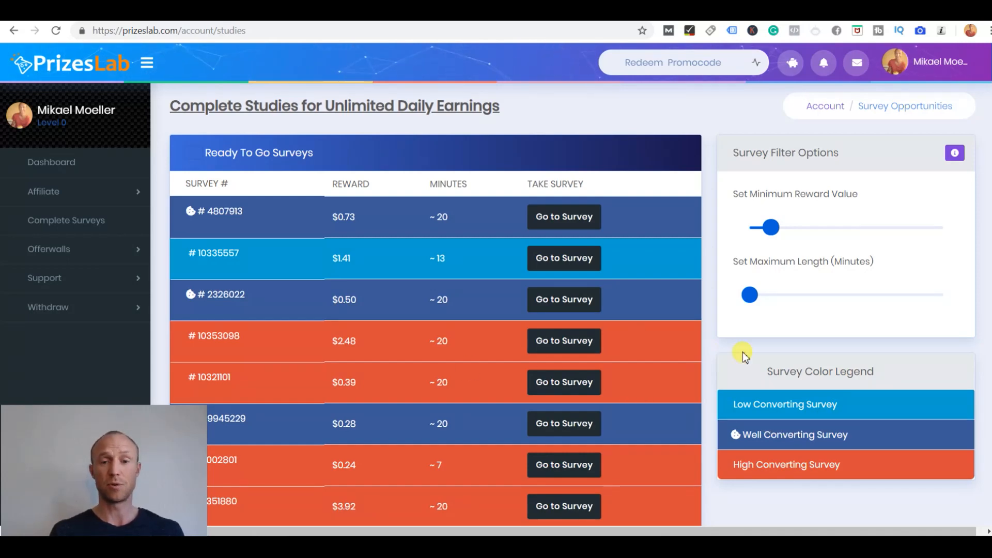
pyautogui.moveTo(810, 403)
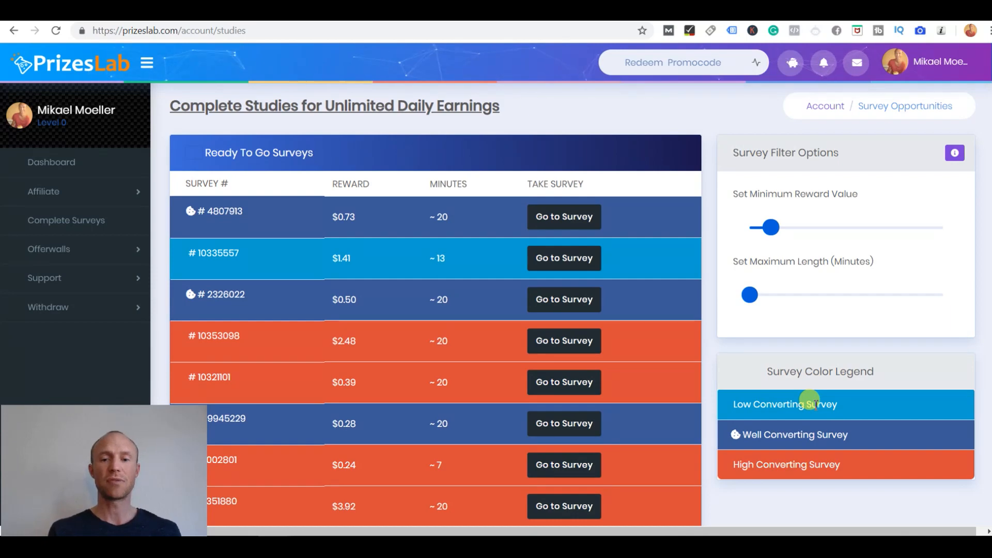
pyautogui.moveTo(773, 457)
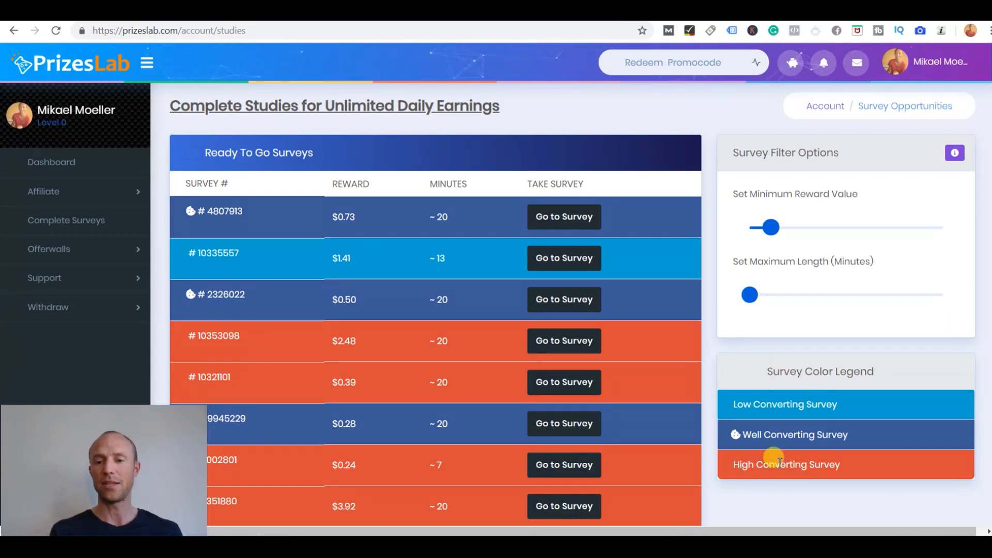
pyautogui.moveTo(781, 425)
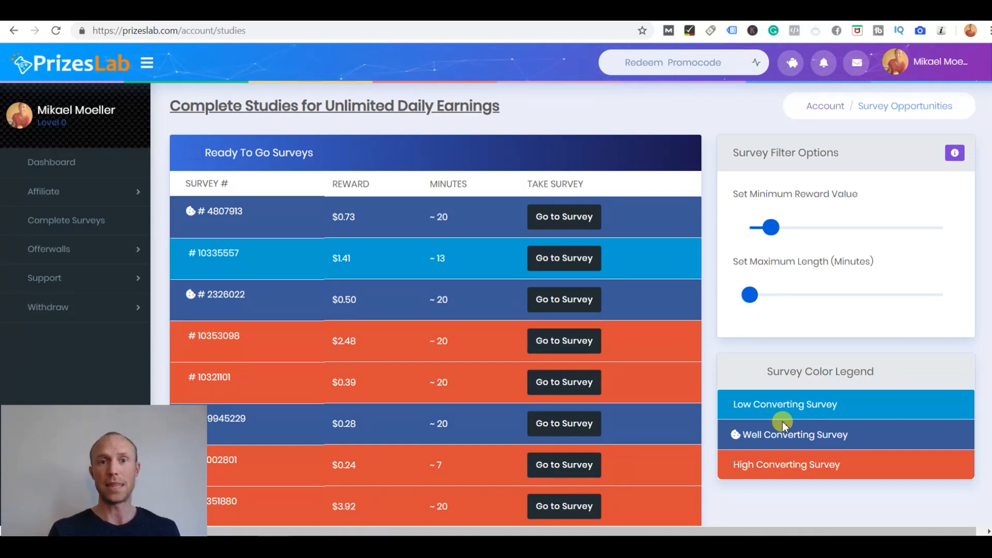
pyautogui.moveTo(624, 354)
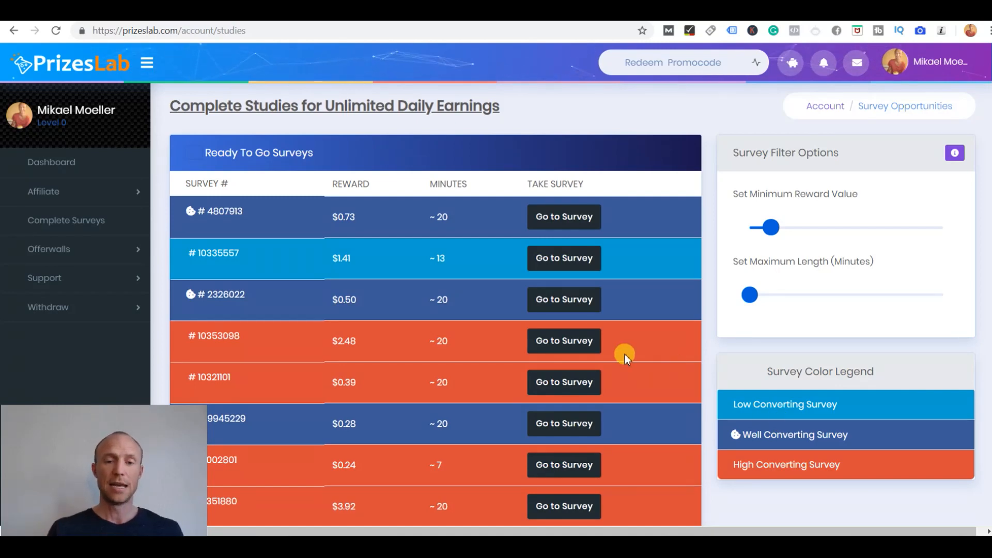
pyautogui.moveTo(486, 280)
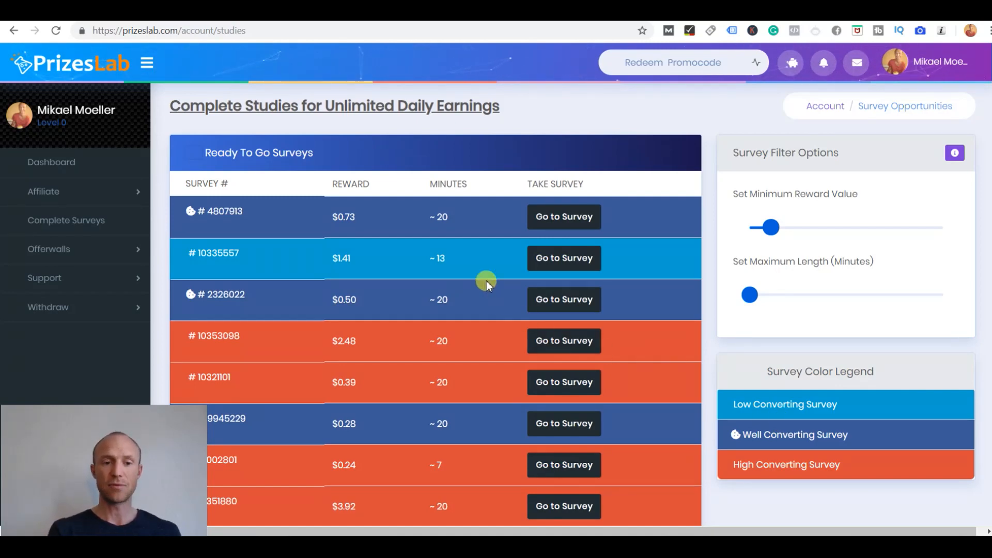
pyautogui.moveTo(468, 221)
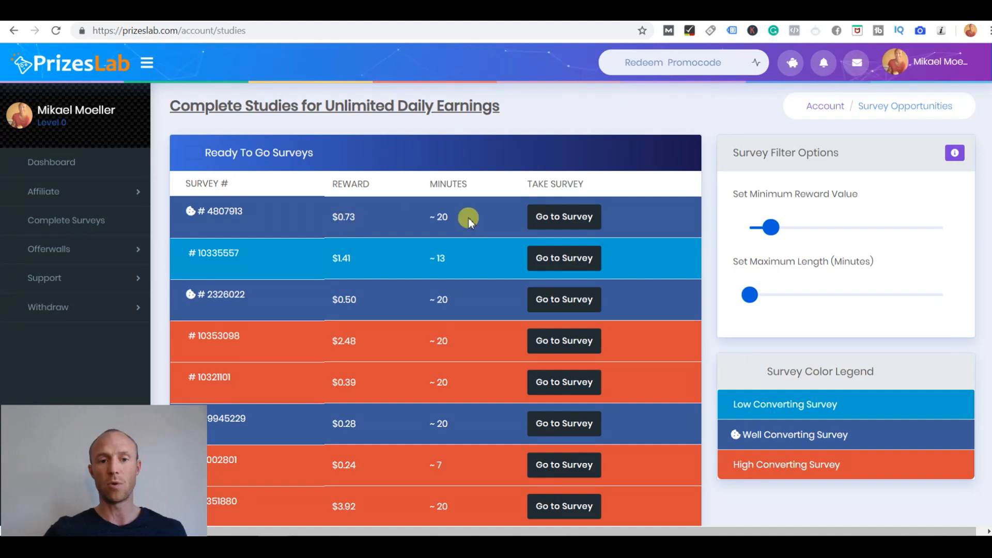
pyautogui.moveTo(559, 216)
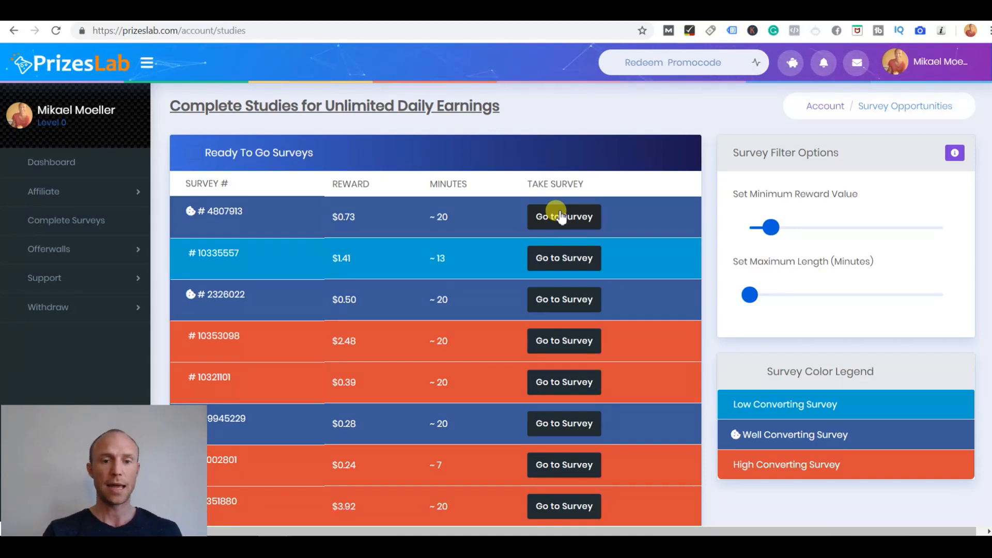
pyautogui.moveTo(380, 301)
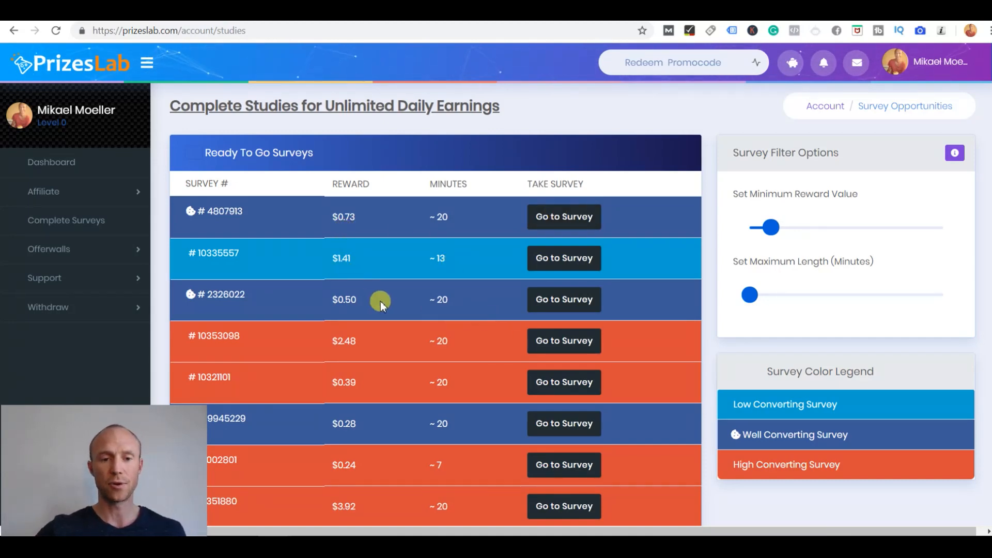
pyautogui.moveTo(366, 307)
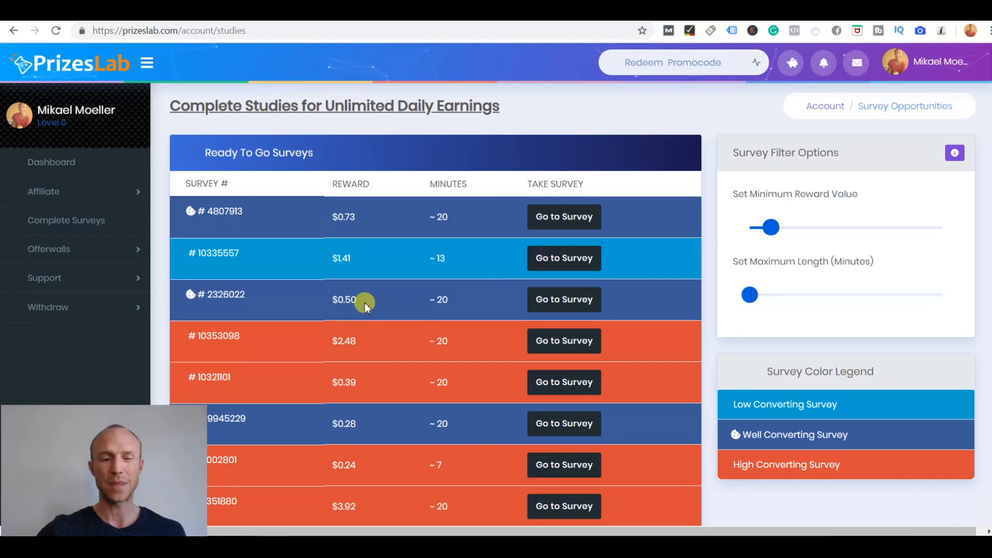
pyautogui.moveTo(366, 288)
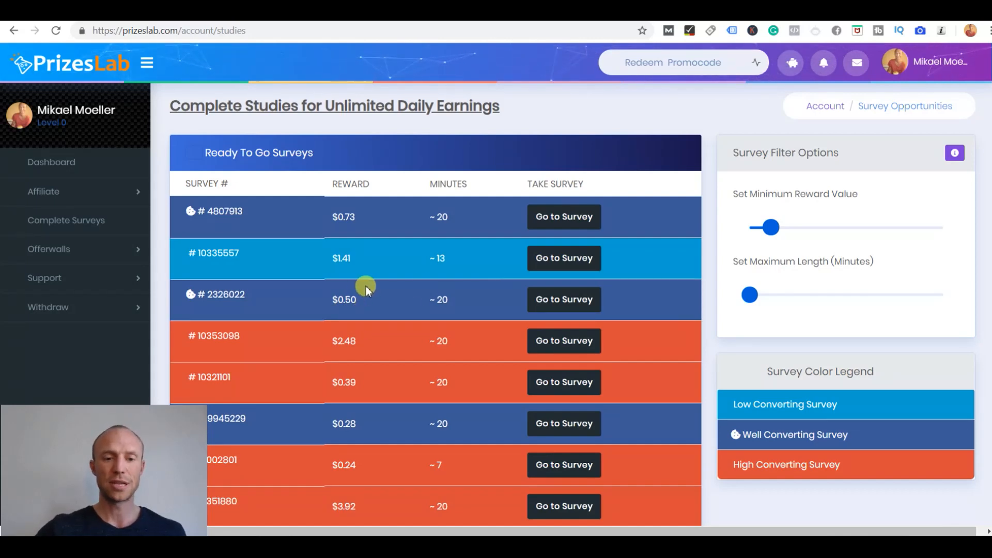
pyautogui.moveTo(417, 277)
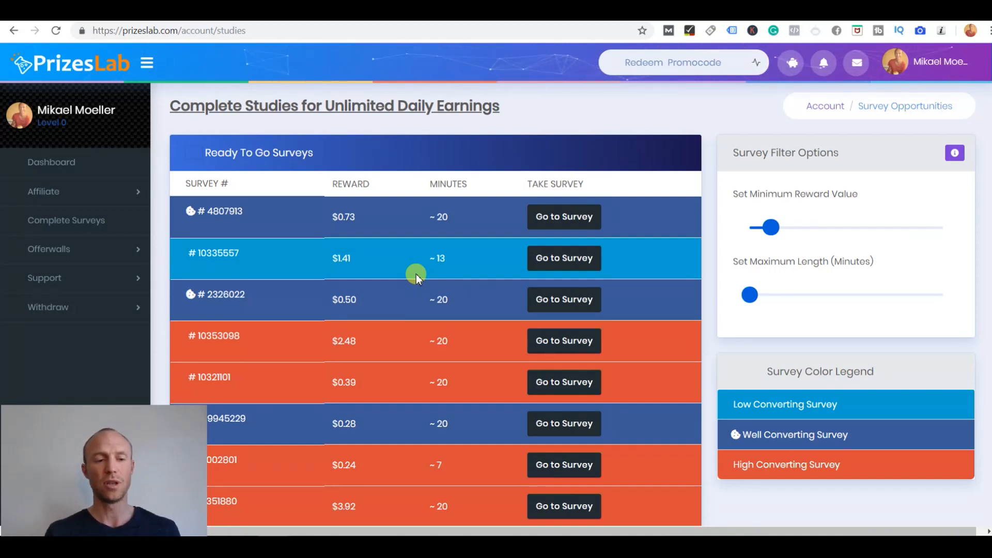
pyautogui.moveTo(421, 300)
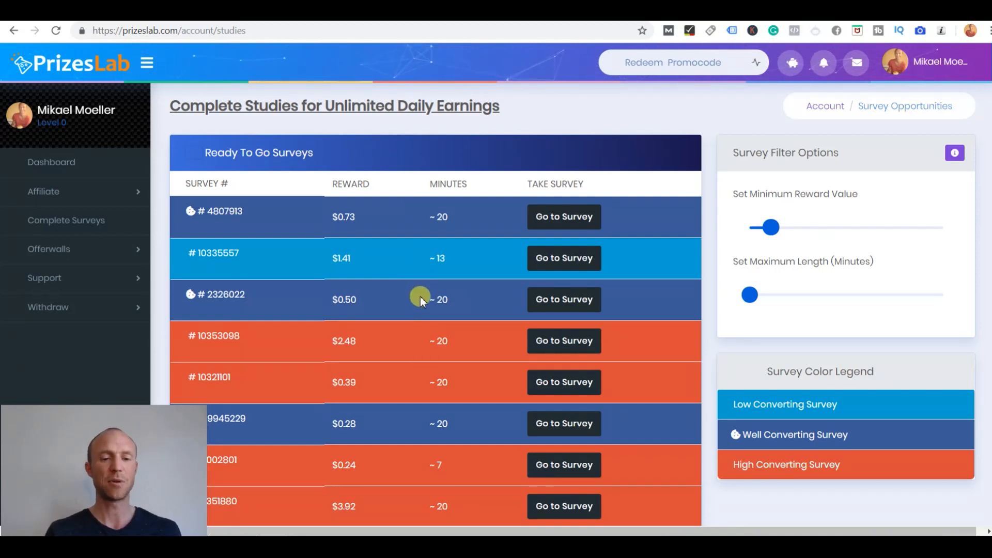
pyautogui.moveTo(439, 352)
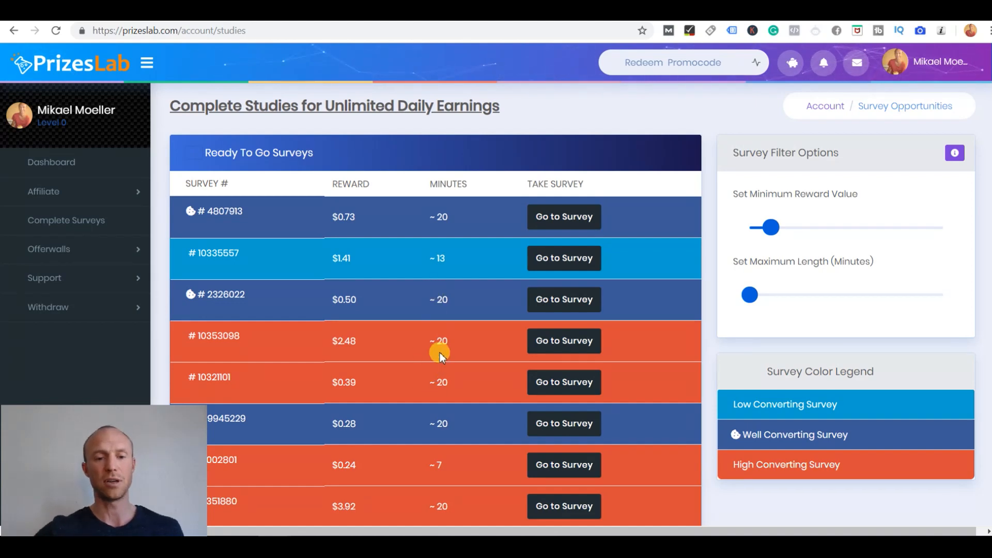
pyautogui.moveTo(443, 462)
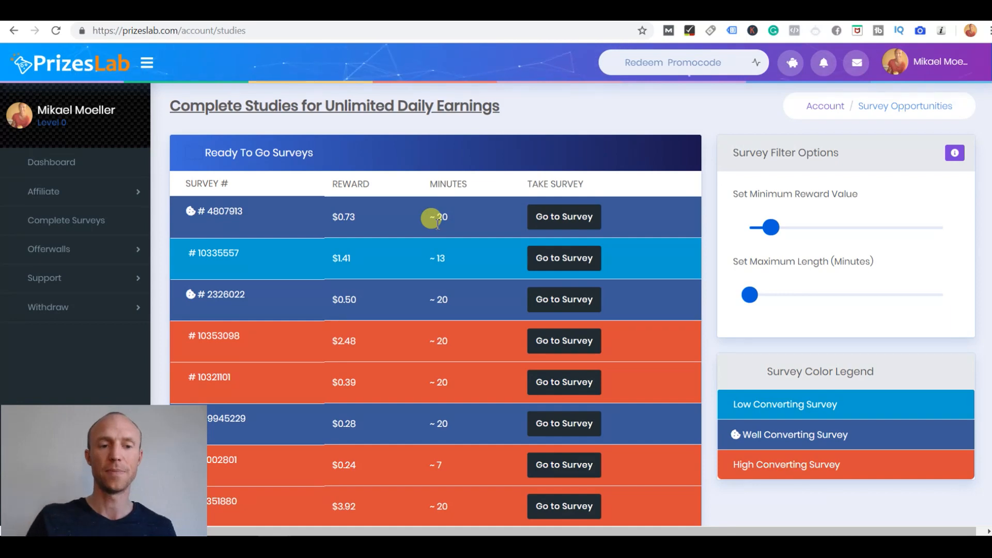
pyautogui.moveTo(418, 237)
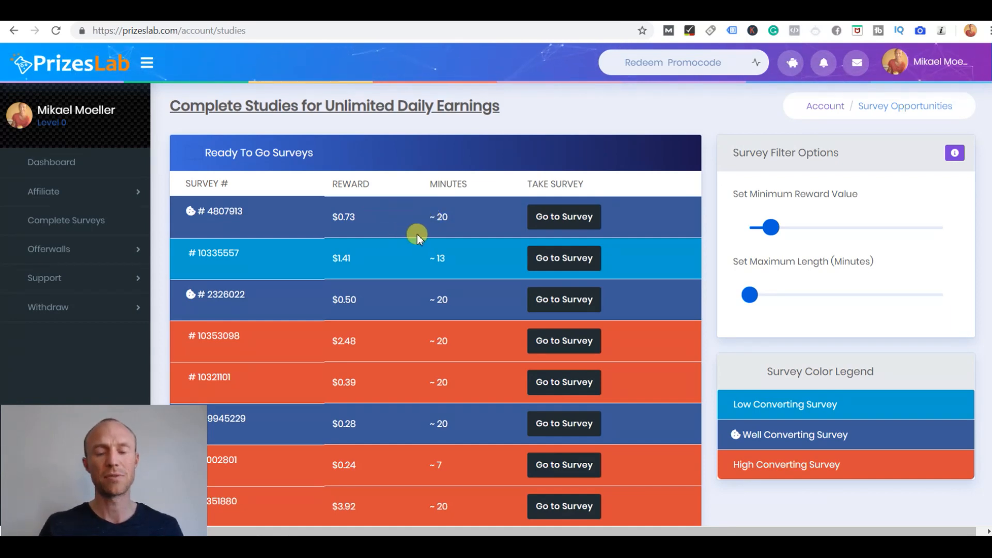
pyautogui.moveTo(477, 201)
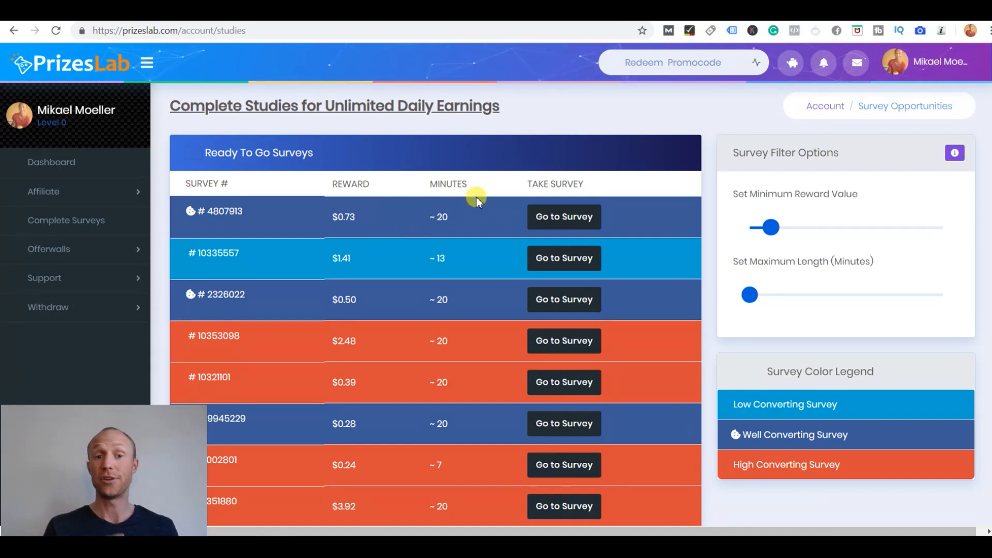
pyautogui.moveTo(470, 187)
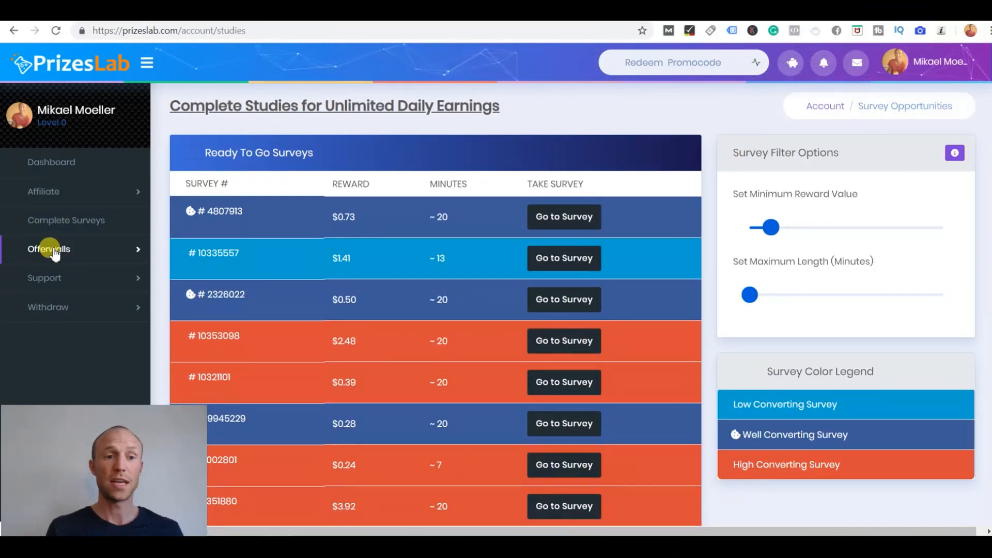
pyautogui.moveTo(69, 257)
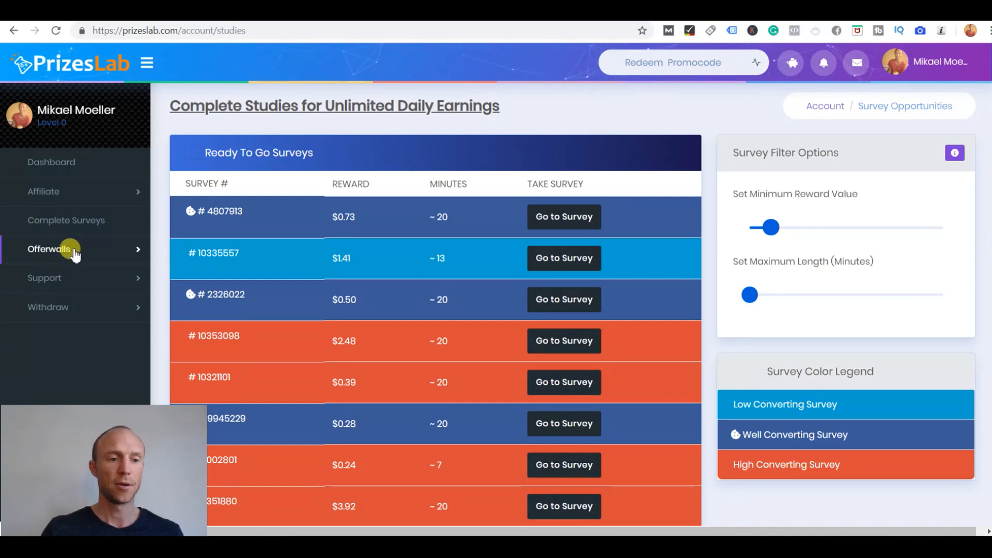
pyautogui.click(49, 249)
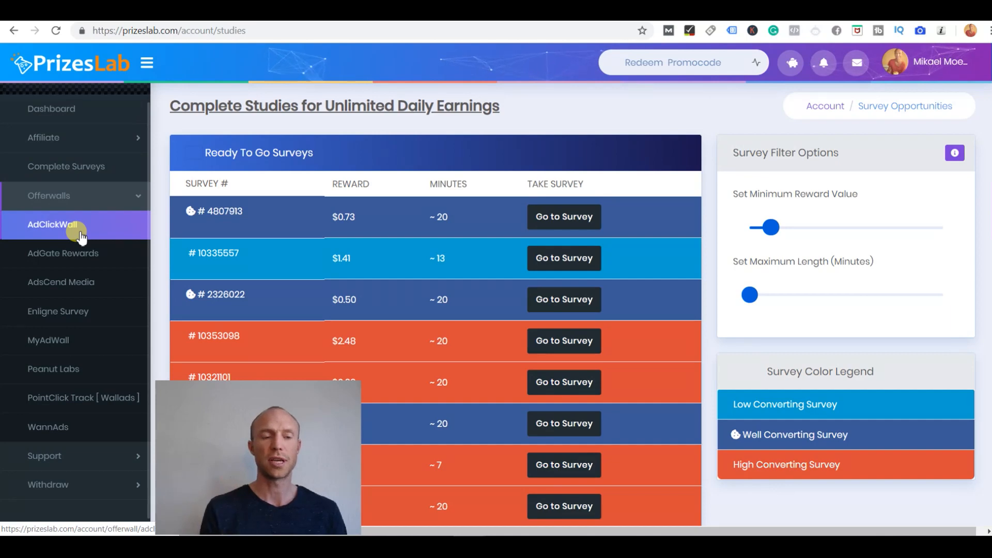
pyautogui.click(53, 225)
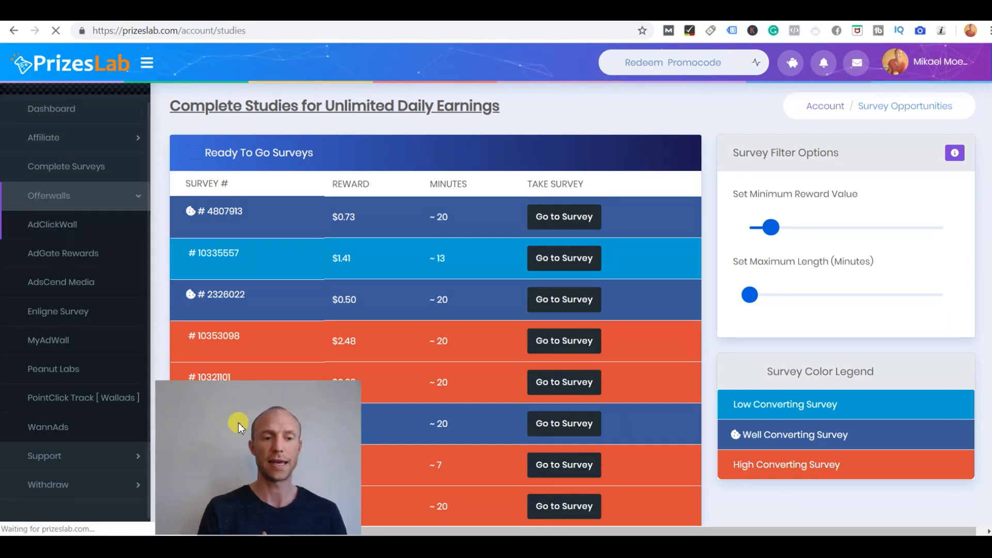
# Load the AdClickWall page with its 0.014-point click-ad offers
pyautogui.click(52, 224)
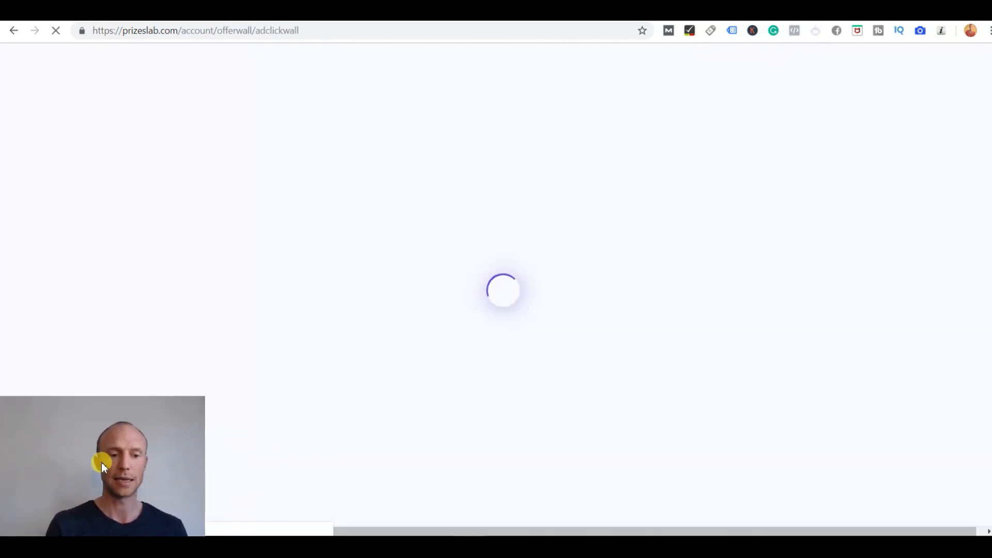
pyautogui.moveTo(481, 249)
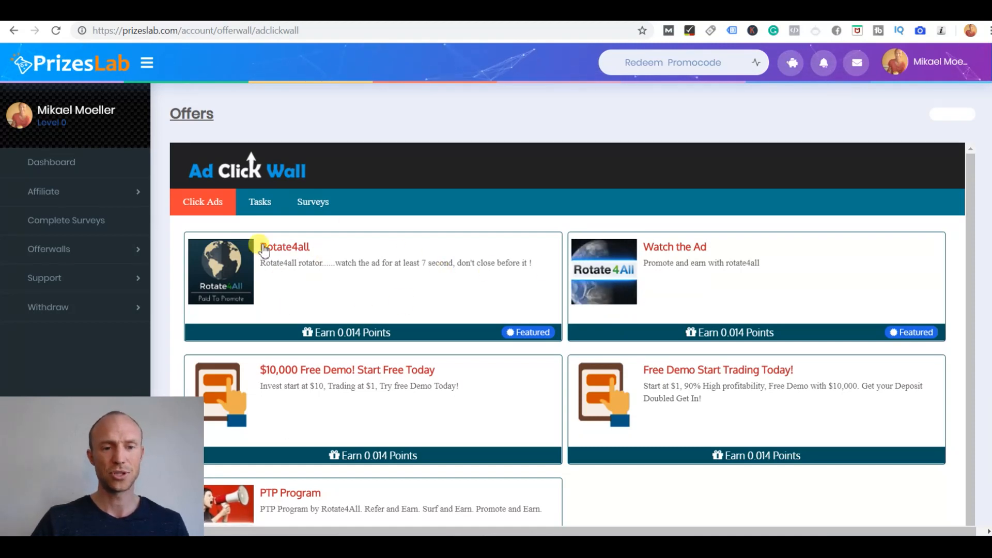
pyautogui.moveTo(342, 317)
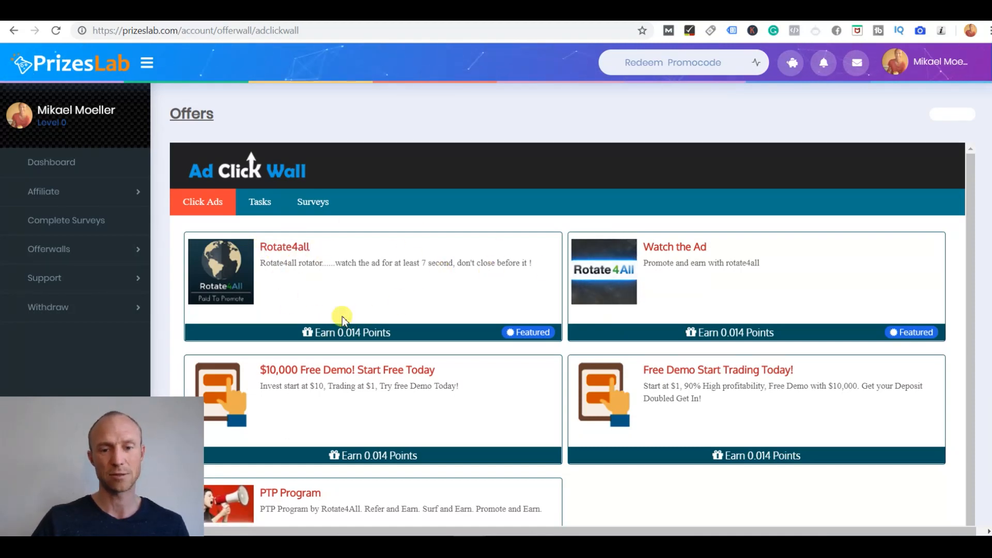
pyautogui.moveTo(167, 231)
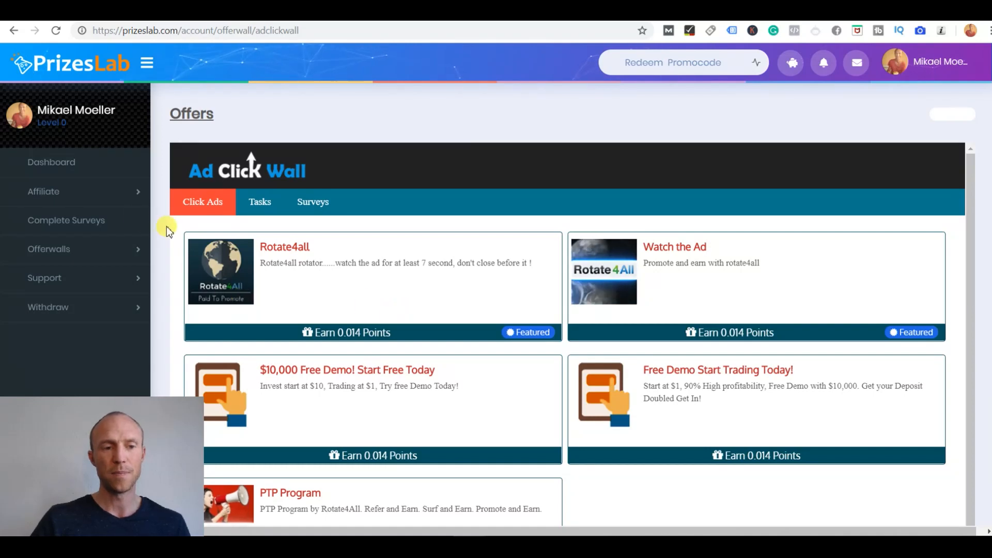
pyautogui.moveTo(353, 304)
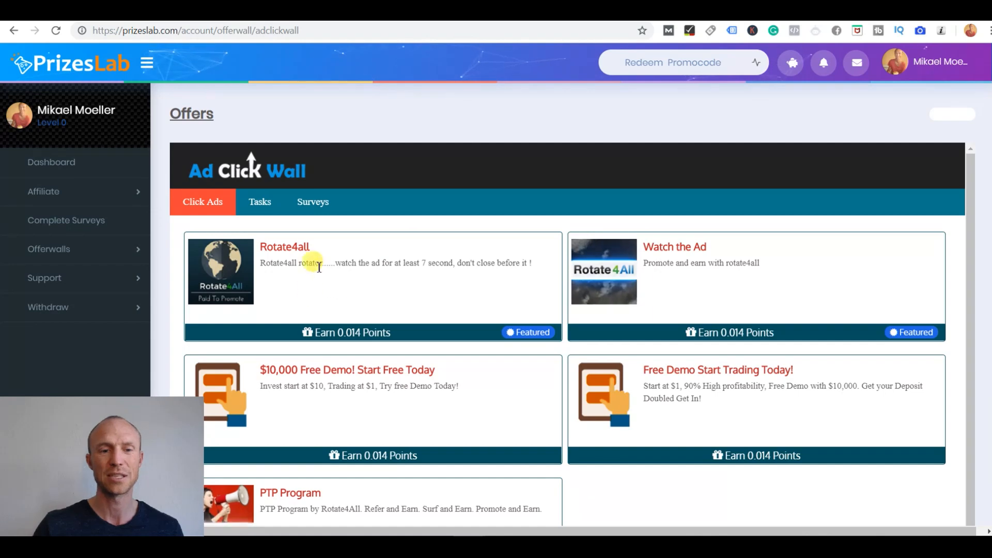
pyautogui.moveTo(363, 345)
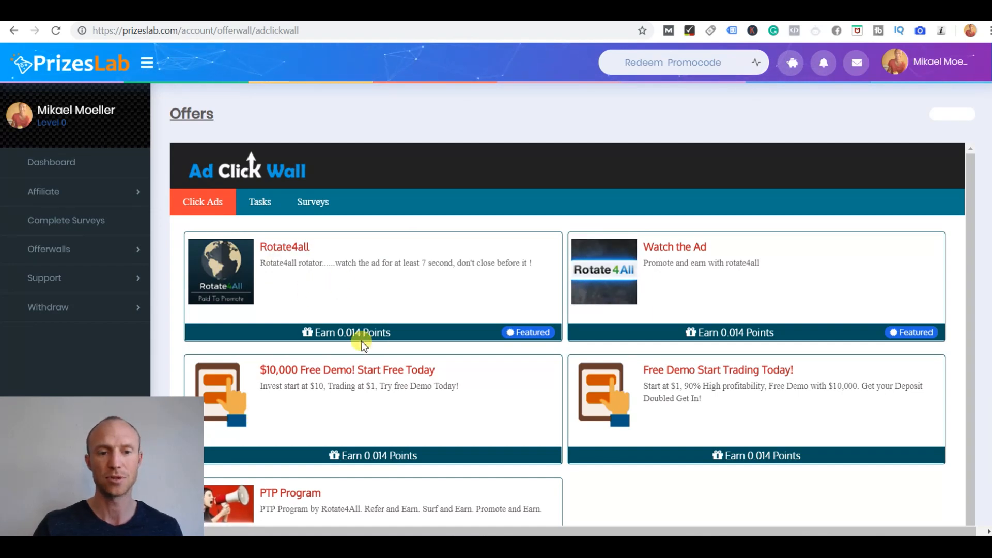
pyautogui.moveTo(367, 345)
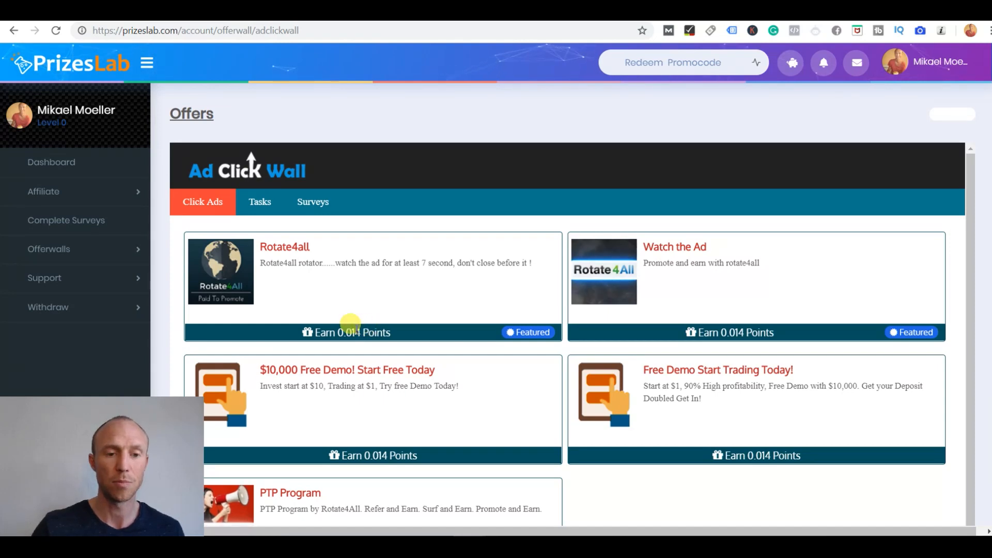
pyautogui.moveTo(336, 298)
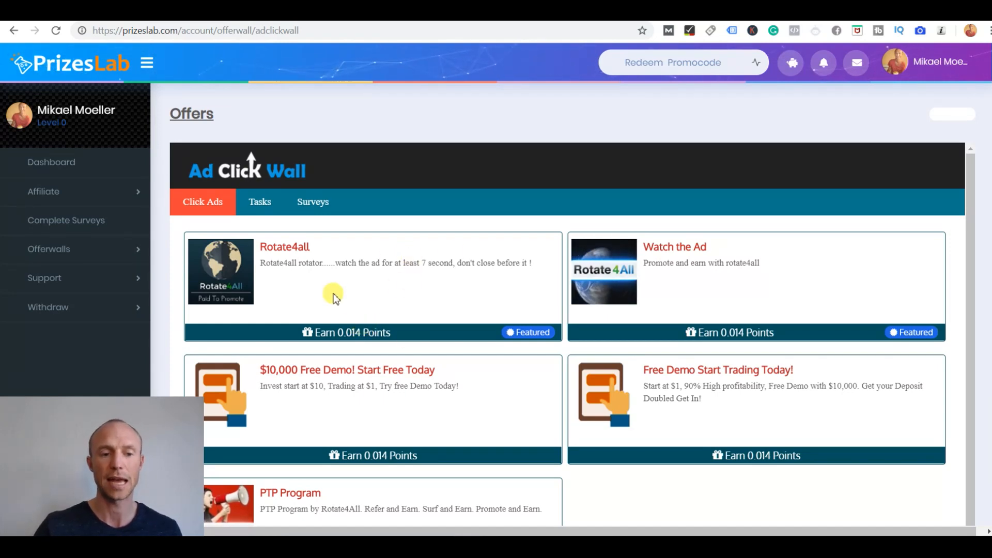
pyautogui.moveTo(45, 249)
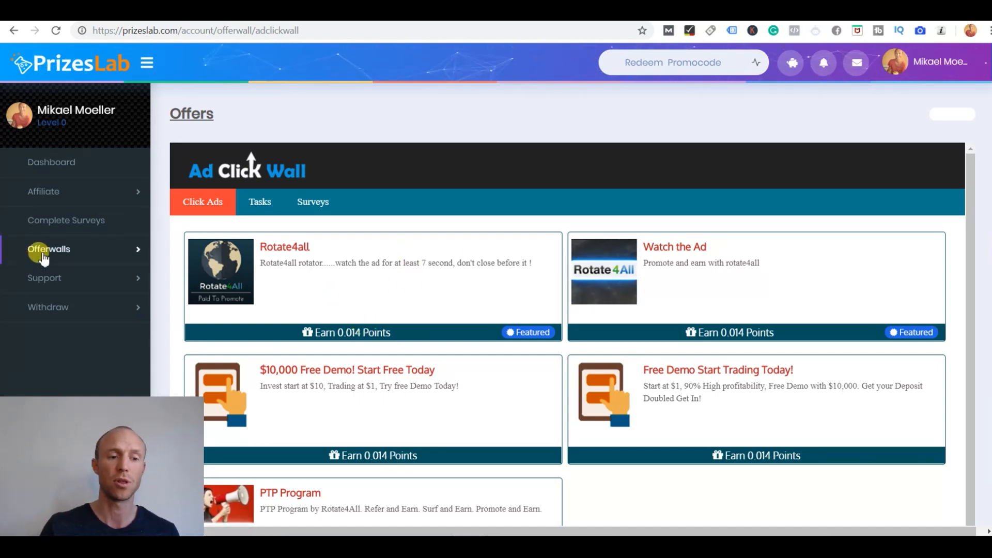
pyautogui.moveTo(291, 230)
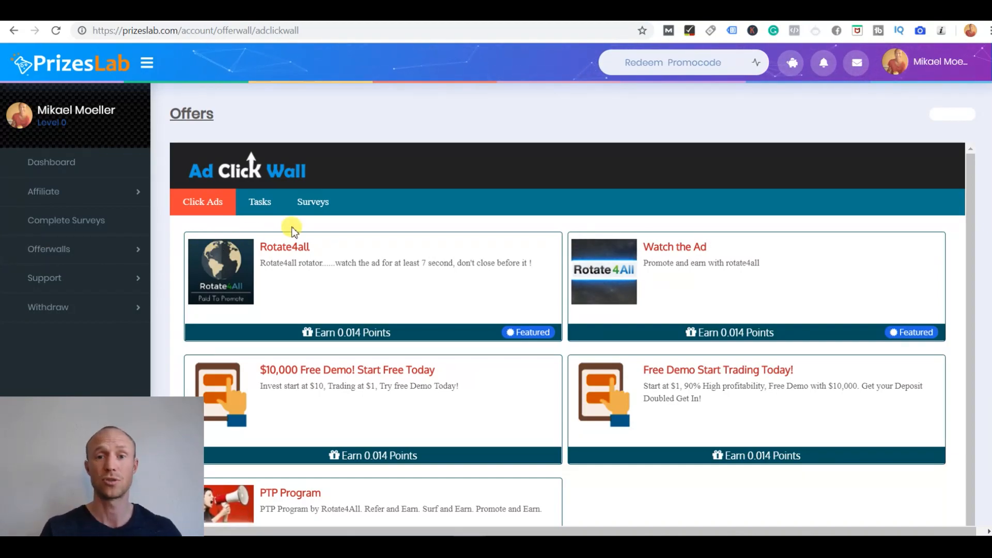
pyautogui.moveTo(556, 85)
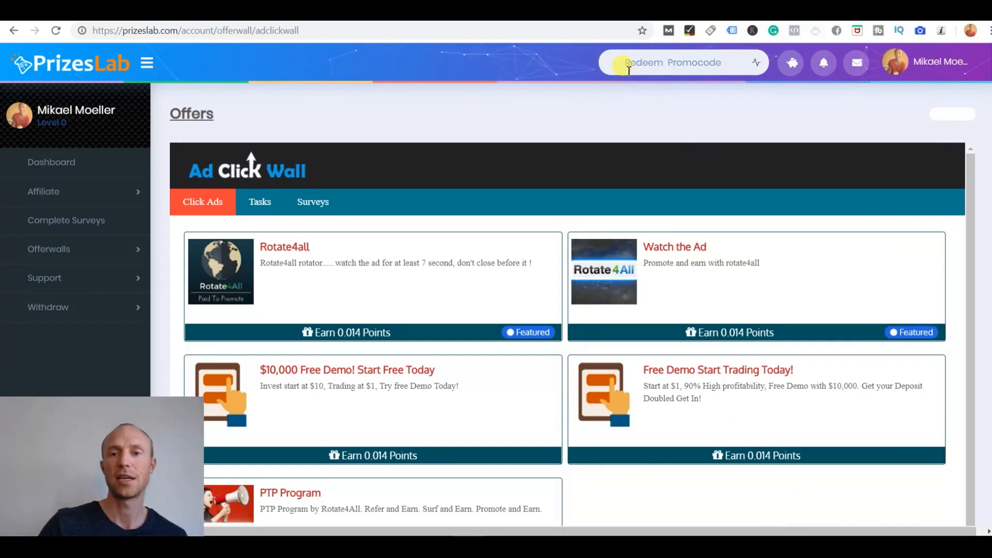
pyautogui.moveTo(637, 144)
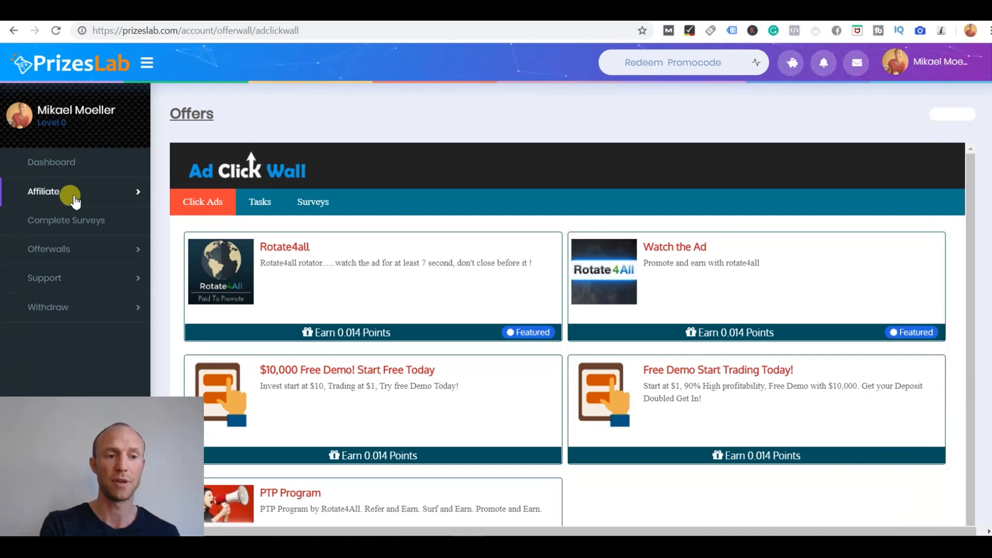
# View Affiliate Tools commission rates and banner code, then go to the Withdraw page
pyautogui.click(43, 191)
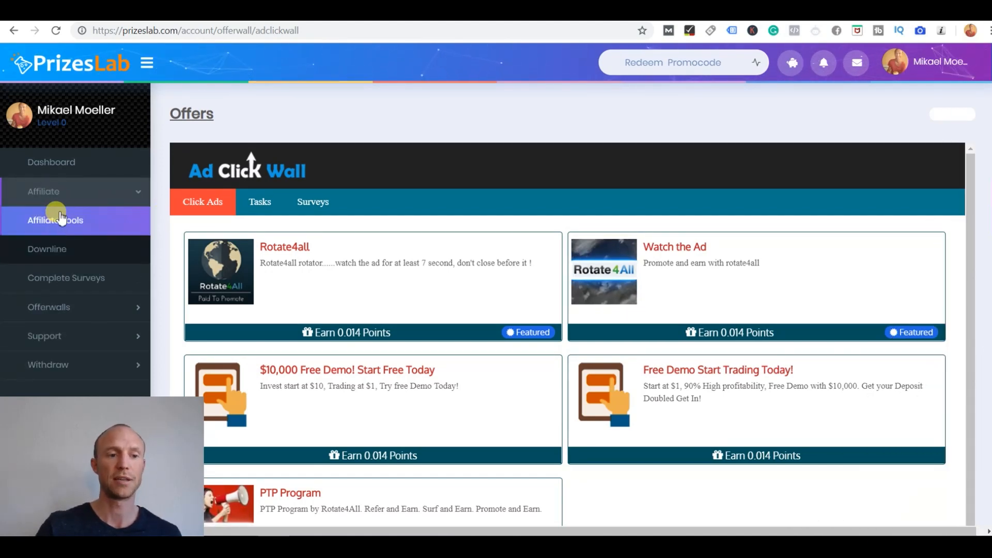
pyautogui.click(55, 221)
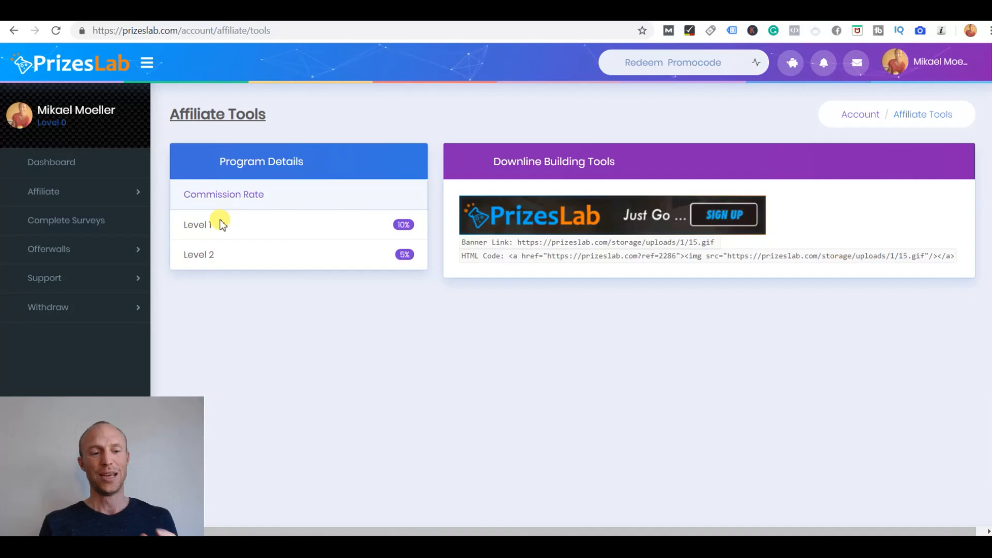
pyautogui.moveTo(350, 265)
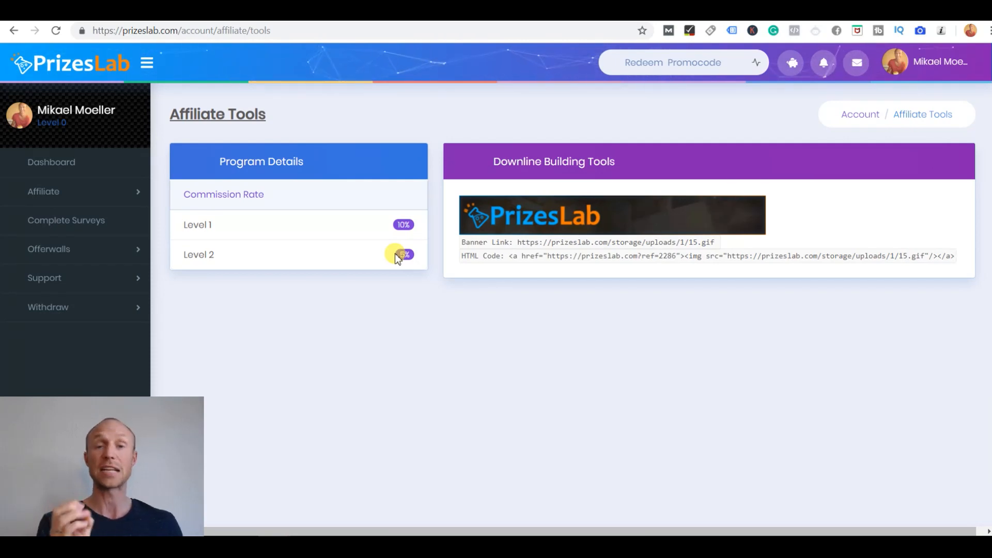
pyautogui.click(48, 307)
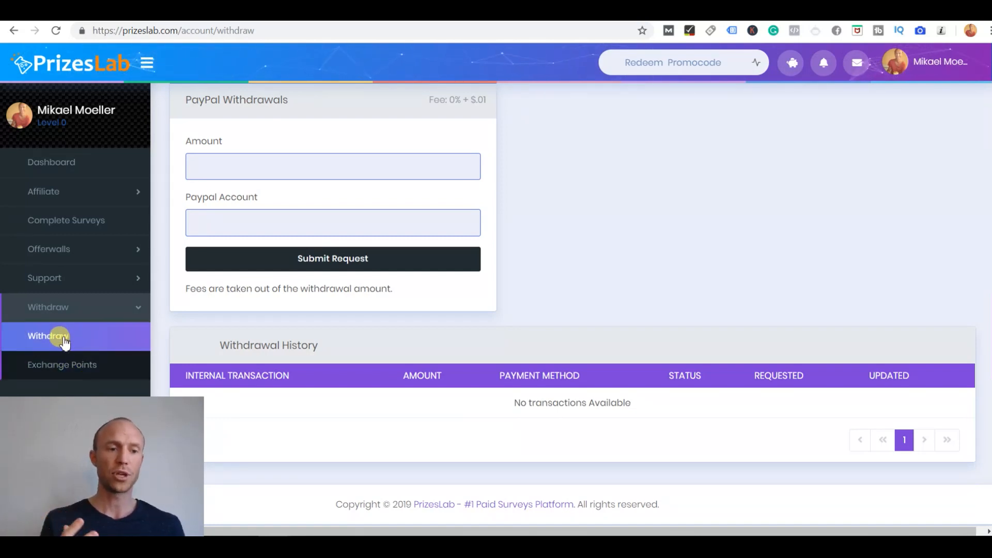
pyautogui.moveTo(57, 249)
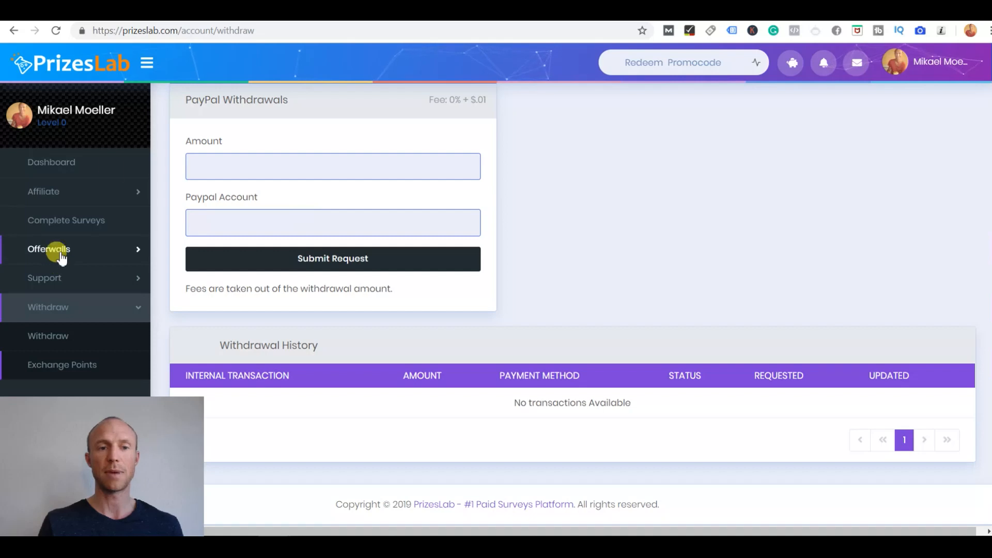
pyautogui.moveTo(659, 122)
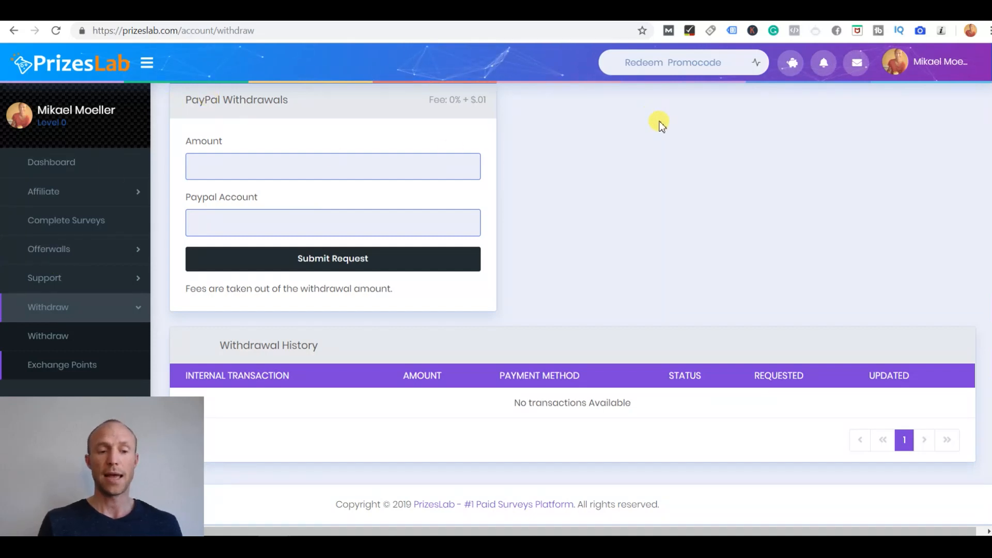